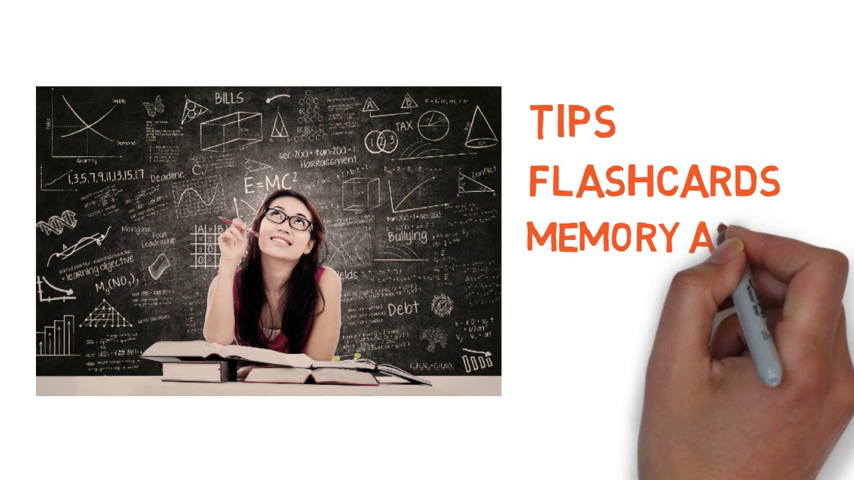
text(AIDS C)
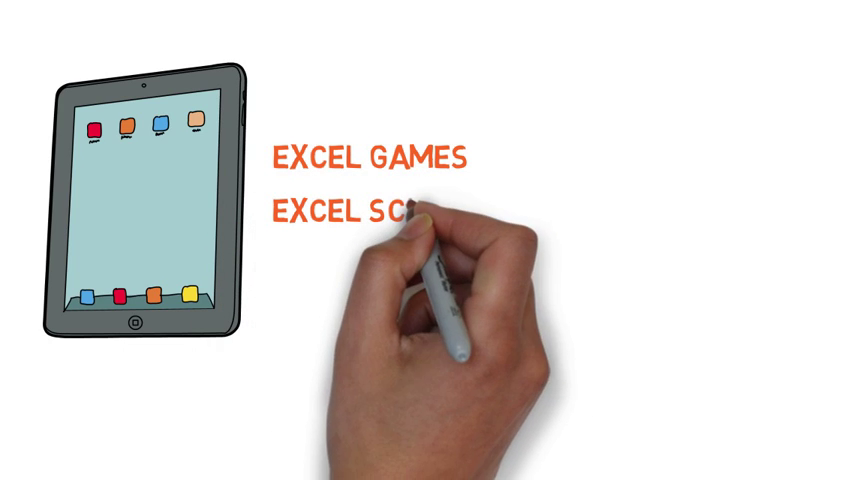
text(PROJECT MANAGEME)
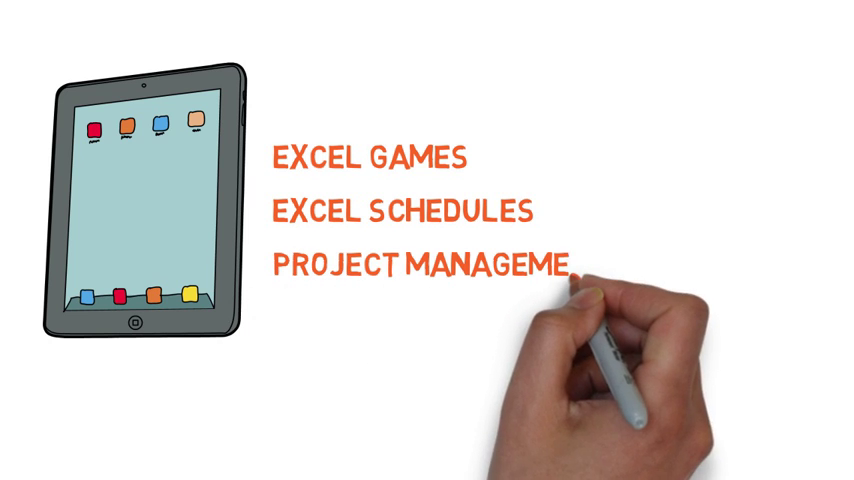